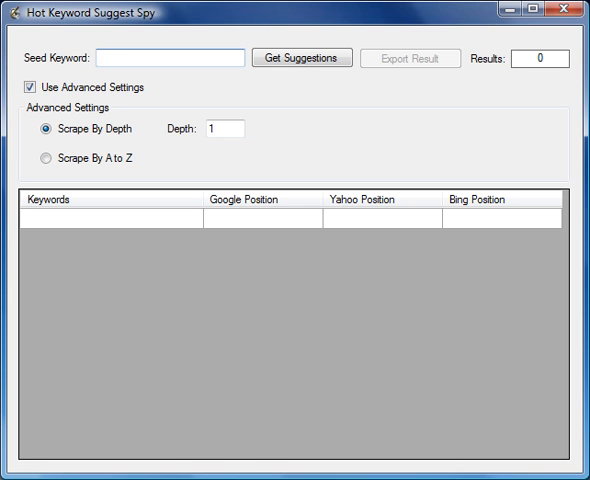
- Enter 'how to' as the seed keyword with advanced settings left enabled
{"action": "type", "text": "how to"}
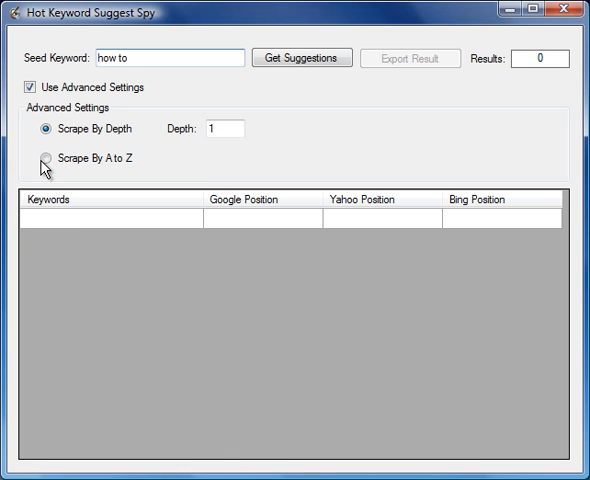
- Scrape 'how to' suggestions A to Z, yielding 537 keywords, and dismiss the finished message
{"action": "left_click", "coordinate": [46, 158]}
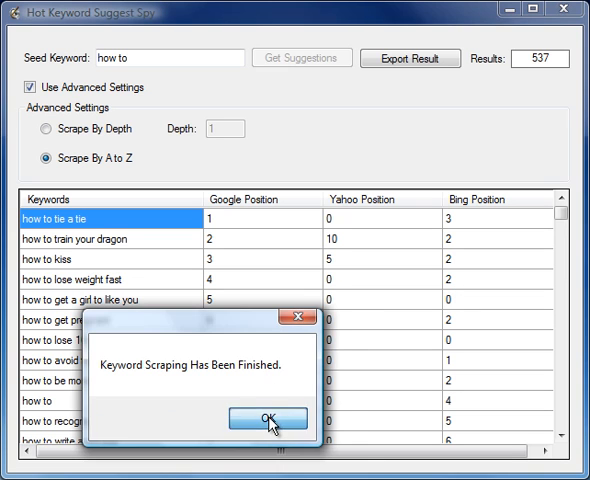
{"action": "left_click", "coordinate": [272, 420]}
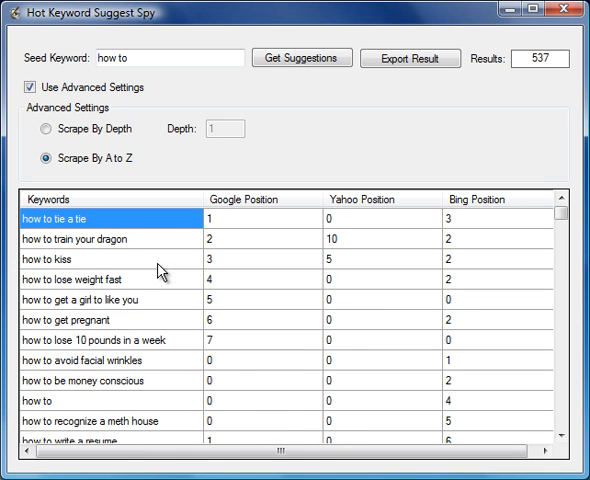
{"action": "mouse_move", "coordinate": [190, 224]}
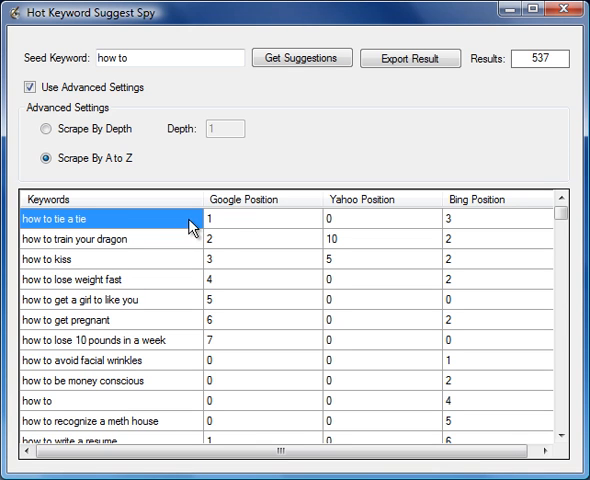
{"action": "mouse_move", "coordinate": [228, 220]}
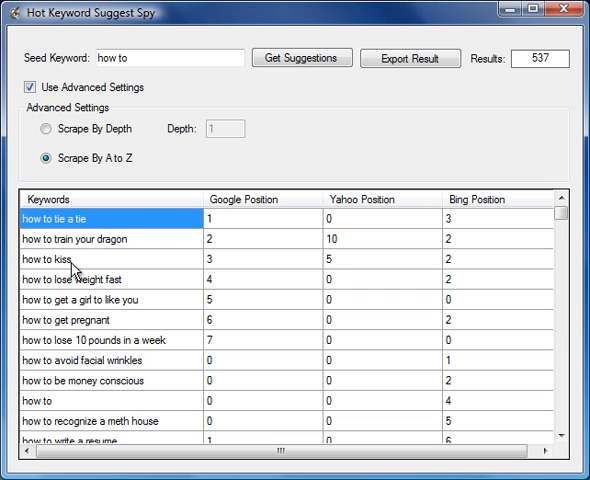
{"action": "mouse_move", "coordinate": [112, 330]}
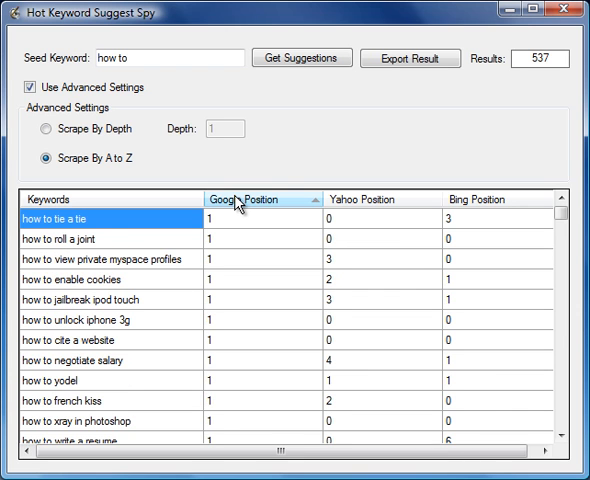
{"action": "mouse_move", "coordinate": [32, 308]}
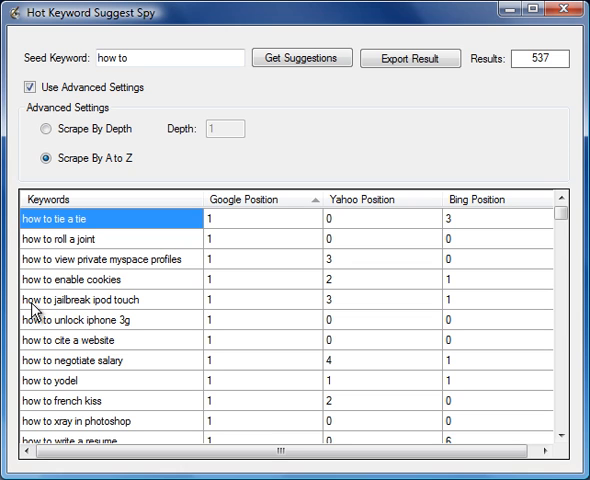
{"action": "mouse_move", "coordinate": [124, 176]}
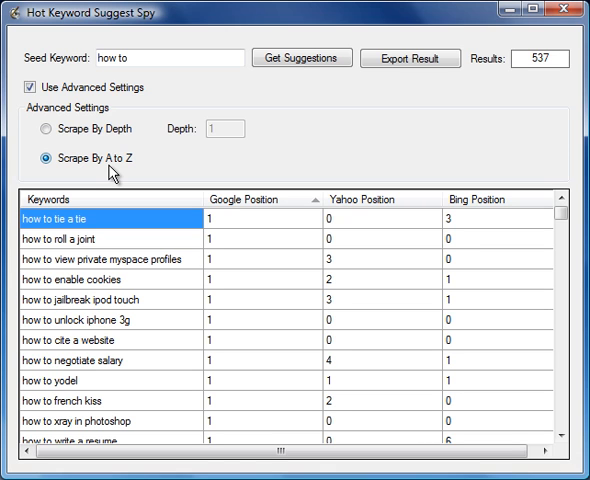
{"action": "mouse_move", "coordinate": [560, 224]}
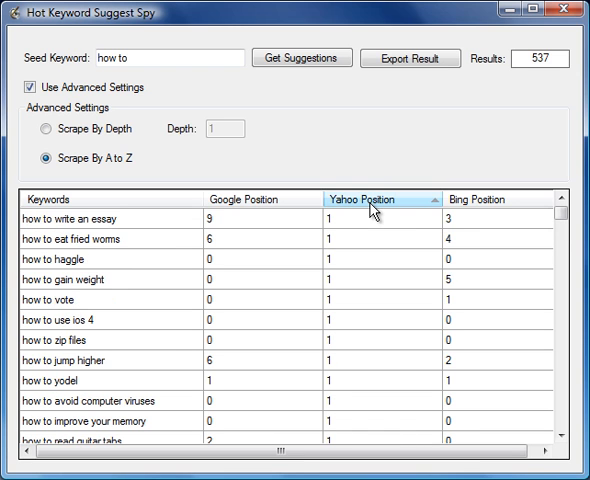
- Sort the 537 'how to' results by Bing position
{"action": "left_click", "coordinate": [490, 200]}
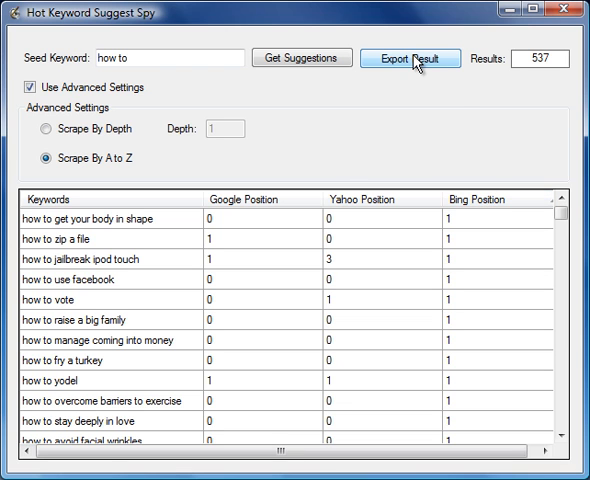
- Export the keywords with Google and Yahoo position columns, leaving Bing out
{"action": "left_click", "coordinate": [412, 56]}
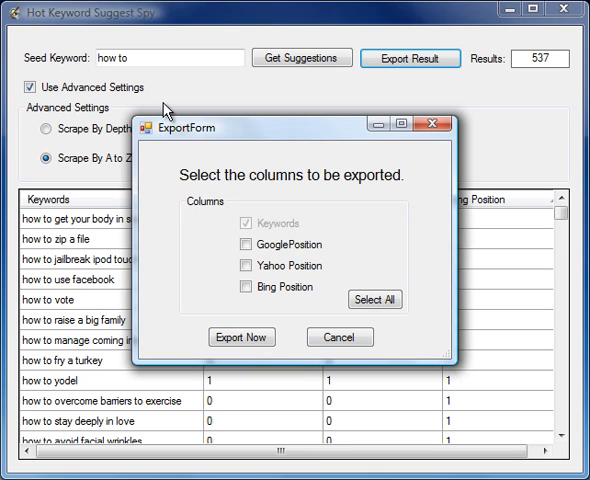
{"action": "mouse_move", "coordinate": [276, 244]}
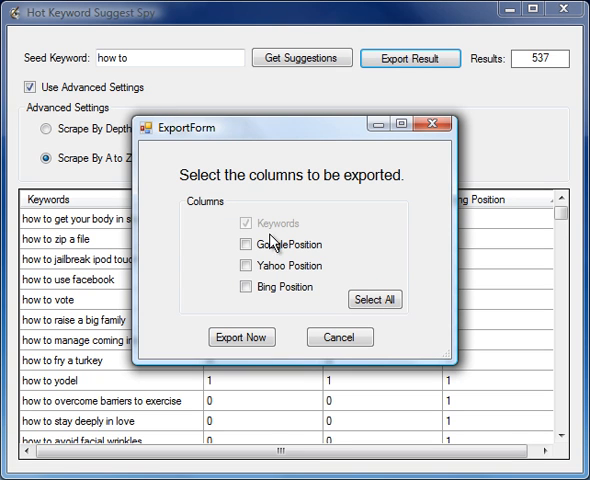
{"action": "mouse_move", "coordinate": [280, 222]}
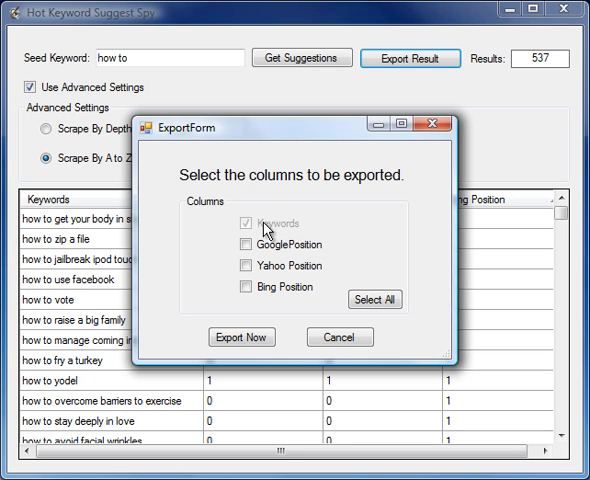
{"action": "mouse_move", "coordinate": [264, 228]}
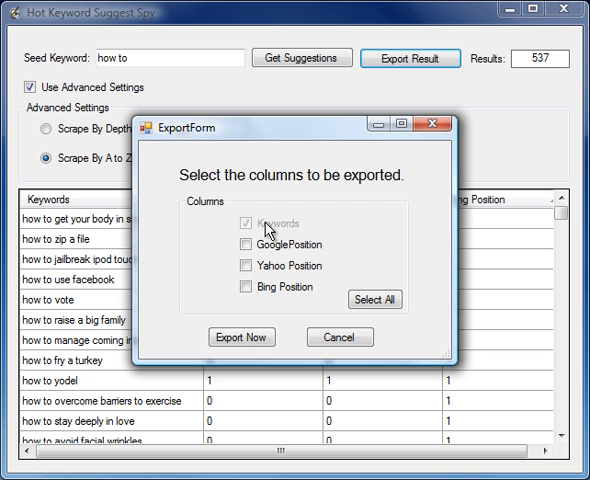
{"action": "left_click", "coordinate": [244, 244]}
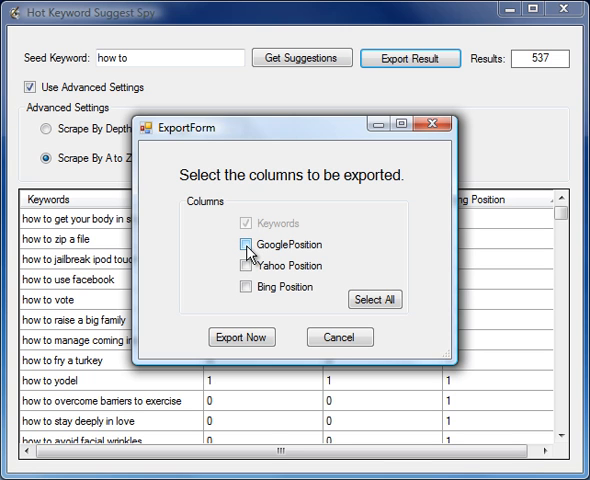
{"action": "left_click", "coordinate": [244, 244]}
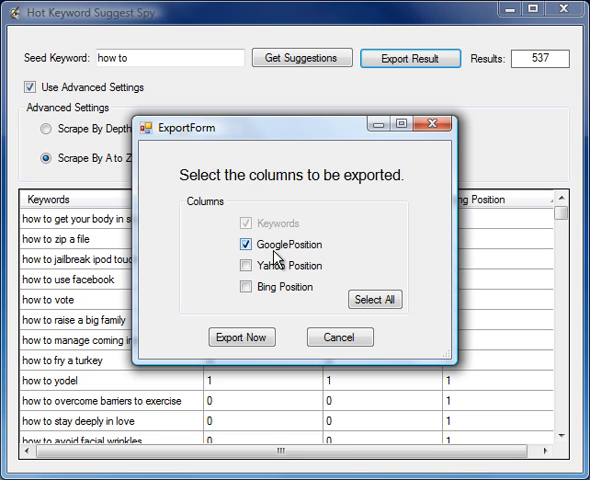
{"action": "left_click", "coordinate": [248, 288]}
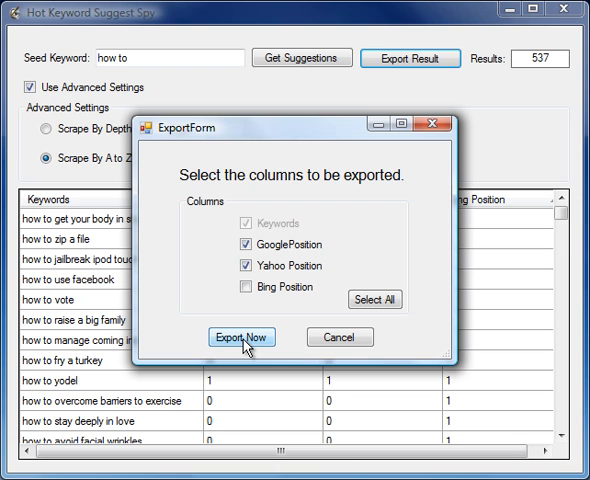
{"action": "left_click", "coordinate": [240, 336]}
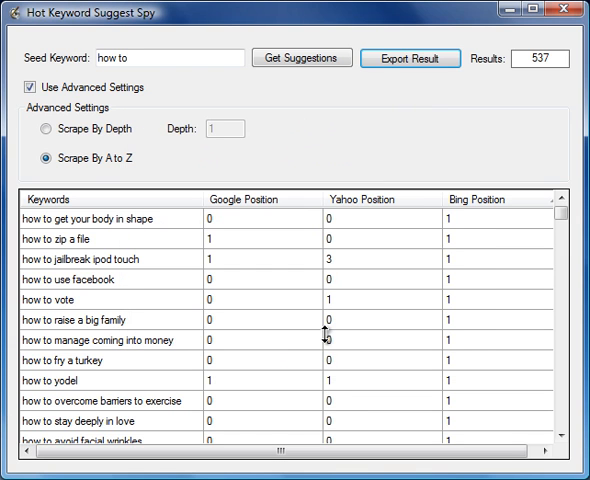
{"action": "mouse_move", "coordinate": [126, 160]}
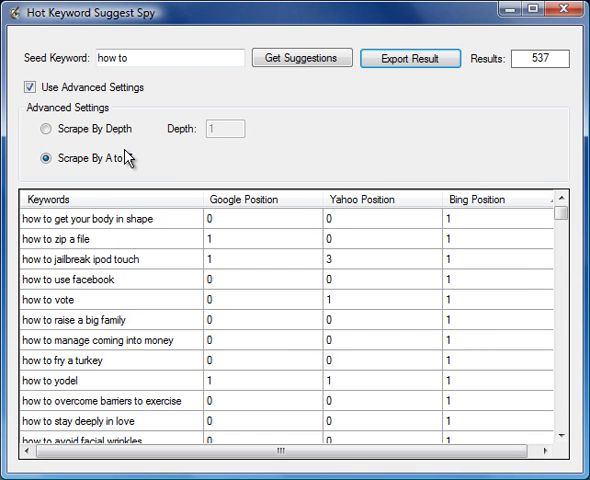
- Disable advanced settings and fetch suggestions for new seed keyword 'dog training' (393 results)
{"action": "left_click", "coordinate": [156, 56]}
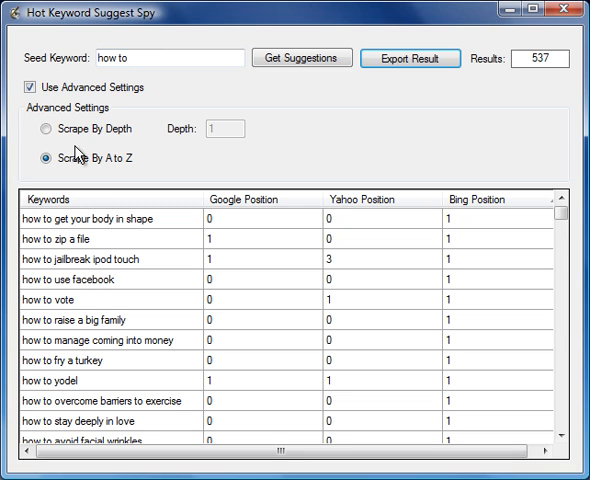
{"action": "mouse_move", "coordinate": [64, 80]}
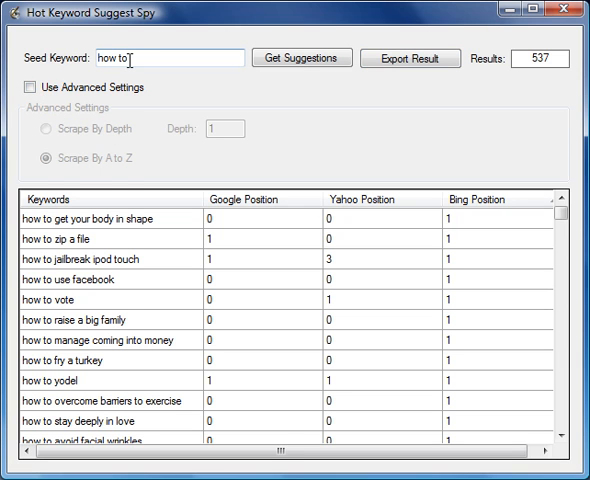
{"action": "double_click", "coordinate": [140, 56]}
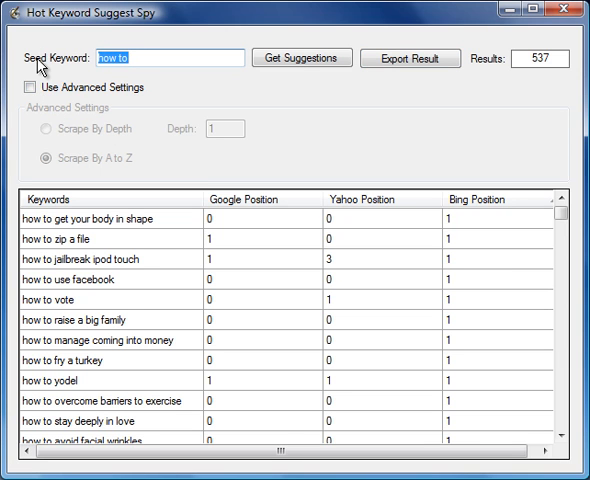
{"action": "type", "text": "do"}
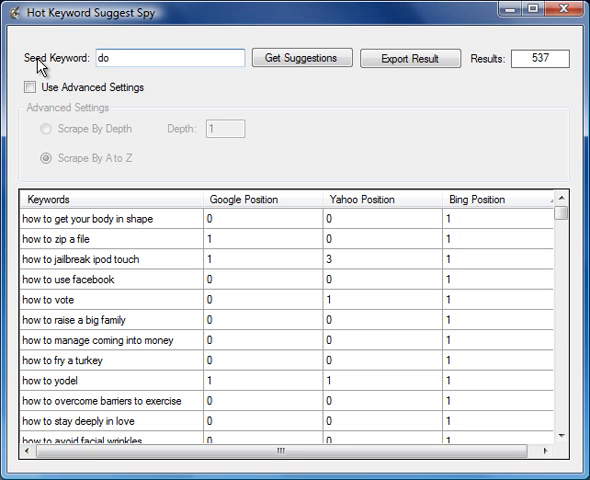
{"action": "type", "text": "dog training"}
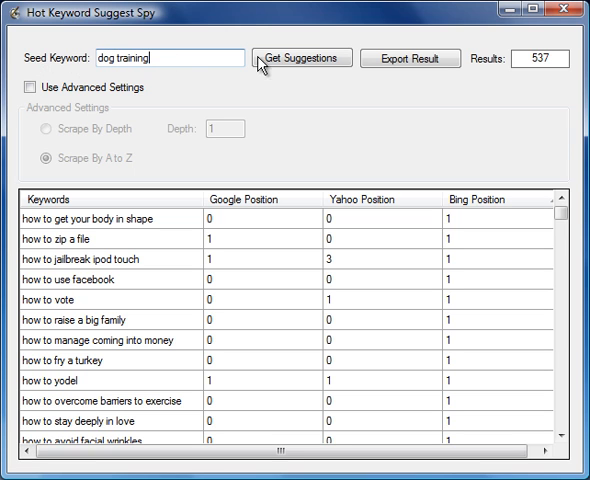
{"action": "left_click", "coordinate": [300, 56]}
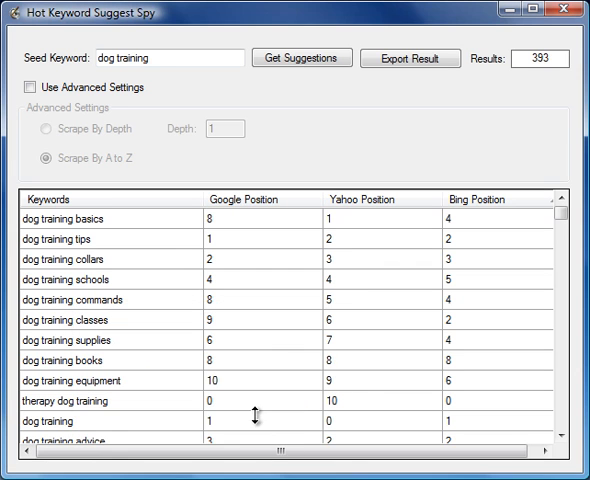
{"action": "mouse_move", "coordinate": [100, 166]}
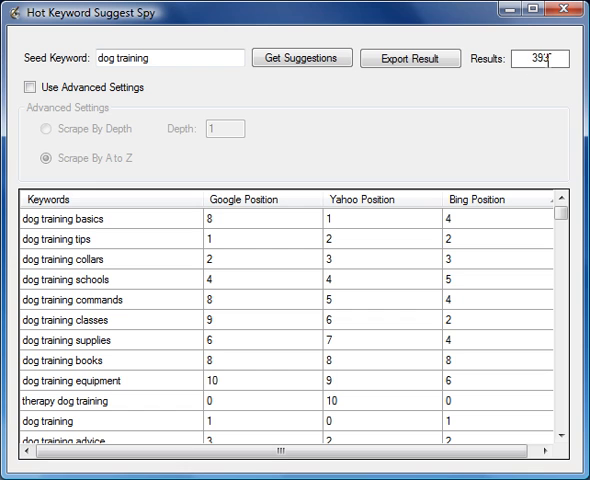
{"action": "mouse_move", "coordinate": [80, 168]}
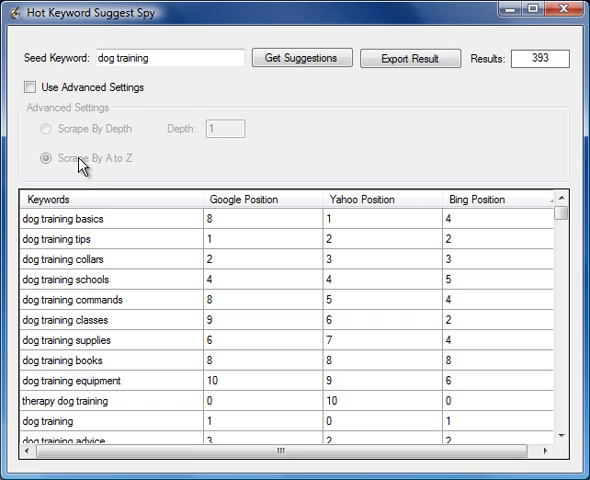
- Sort by Google position, then rescrape 'dog training' by depth 10 with advanced settings on
{"action": "left_click", "coordinate": [250, 200]}
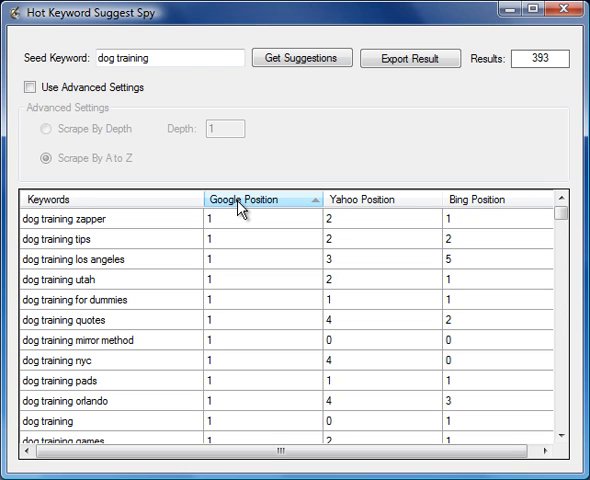
{"action": "left_click", "coordinate": [30, 96]}
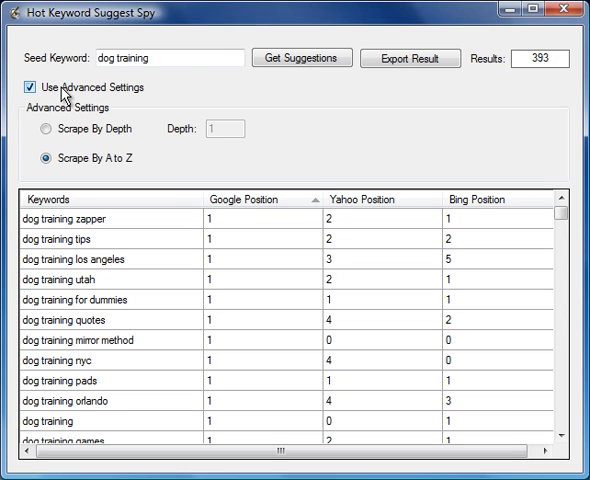
{"action": "left_click", "coordinate": [46, 128]}
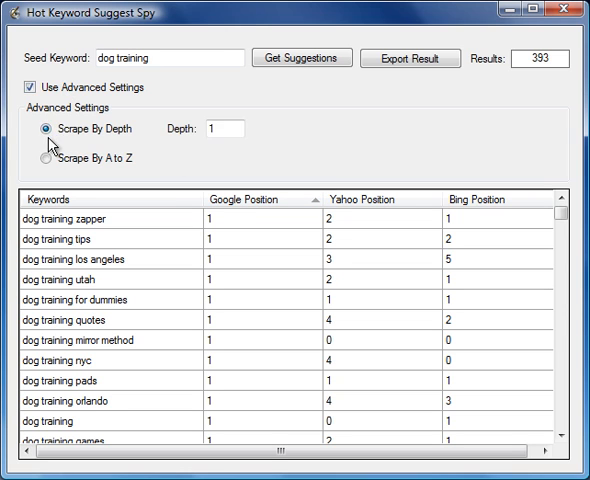
{"action": "left_click", "coordinate": [220, 128]}
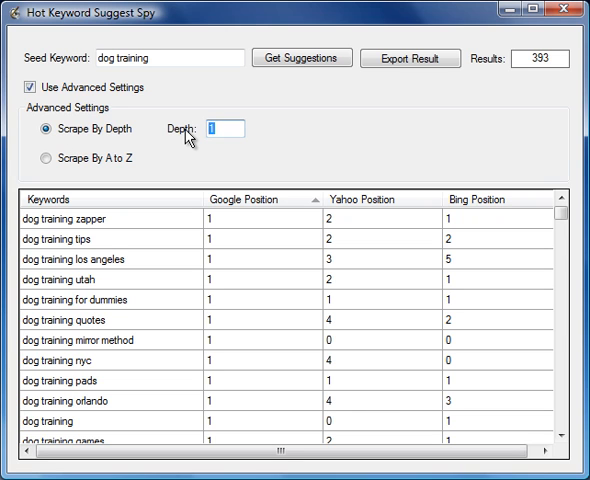
{"action": "type", "text": "10"}
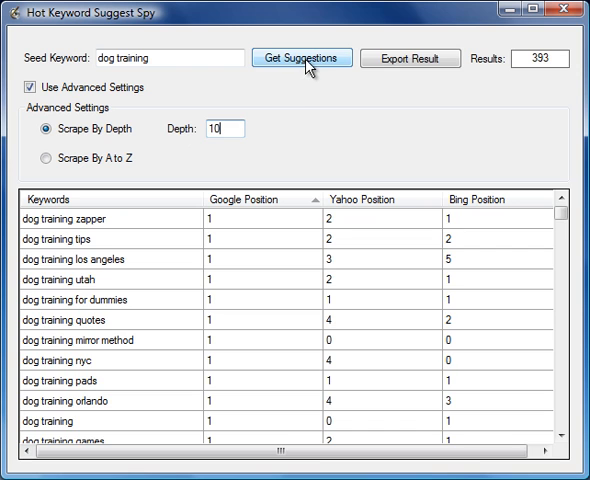
{"action": "left_click", "coordinate": [300, 56]}
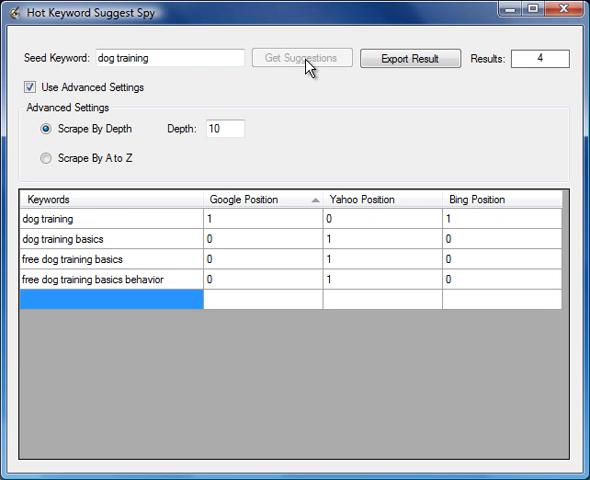
- Let the depth scrape reach 273 'dog training' results and begin typing seed keyword 'blu'
{"action": "left_click", "coordinate": [300, 56]}
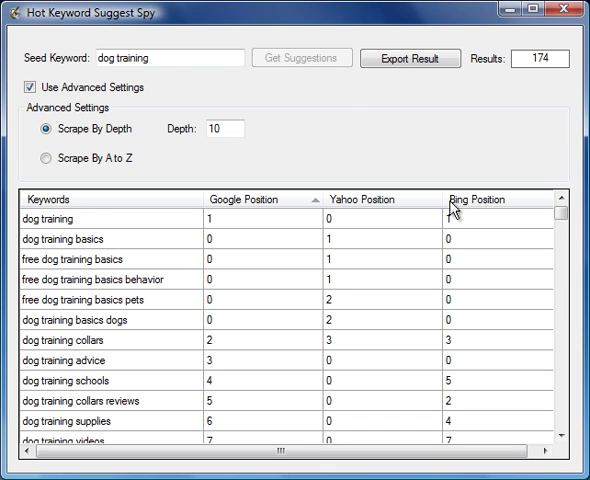
{"action": "scroll", "scroll_direction": "down", "scroll_amount": 3}
{"action": "type", "text": "b"}
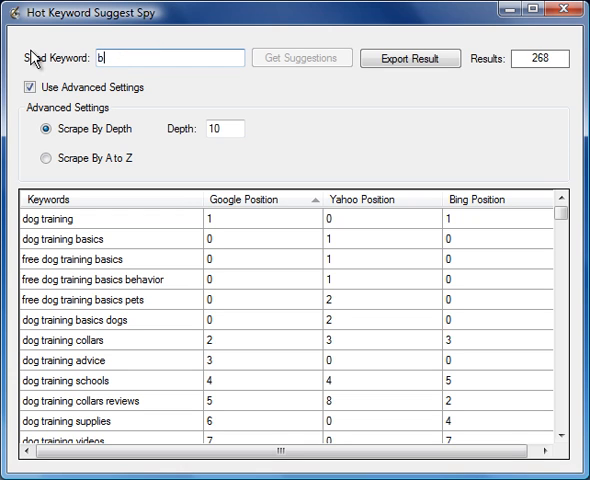
{"action": "type", "text": "lu"}
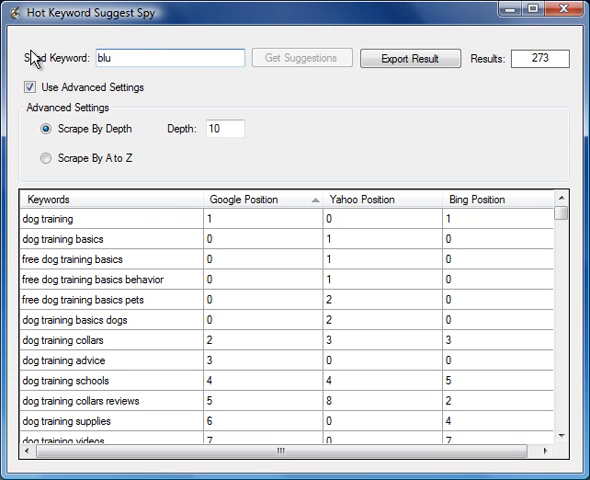